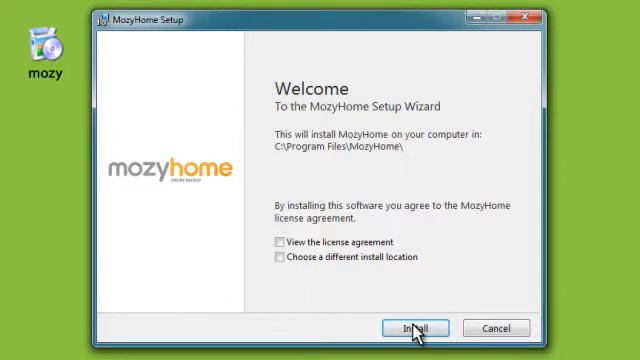
# Step: Begin installing MozyHome into the default program folder from the Welcome screen
pyautogui.click(416, 328)
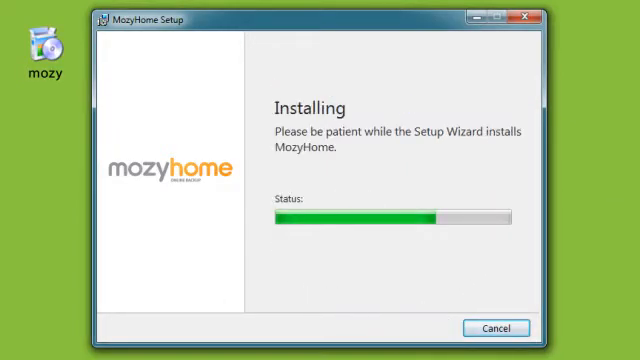